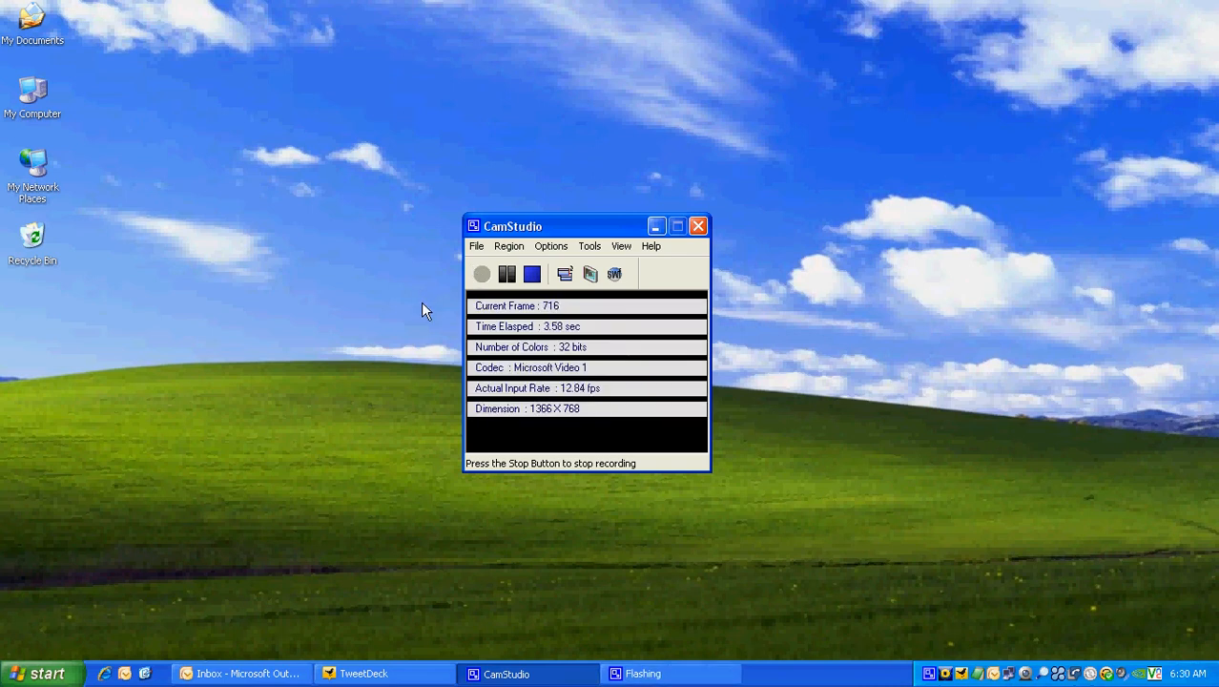
{"action": "mouse_move", "coordinate": [413, 257]}
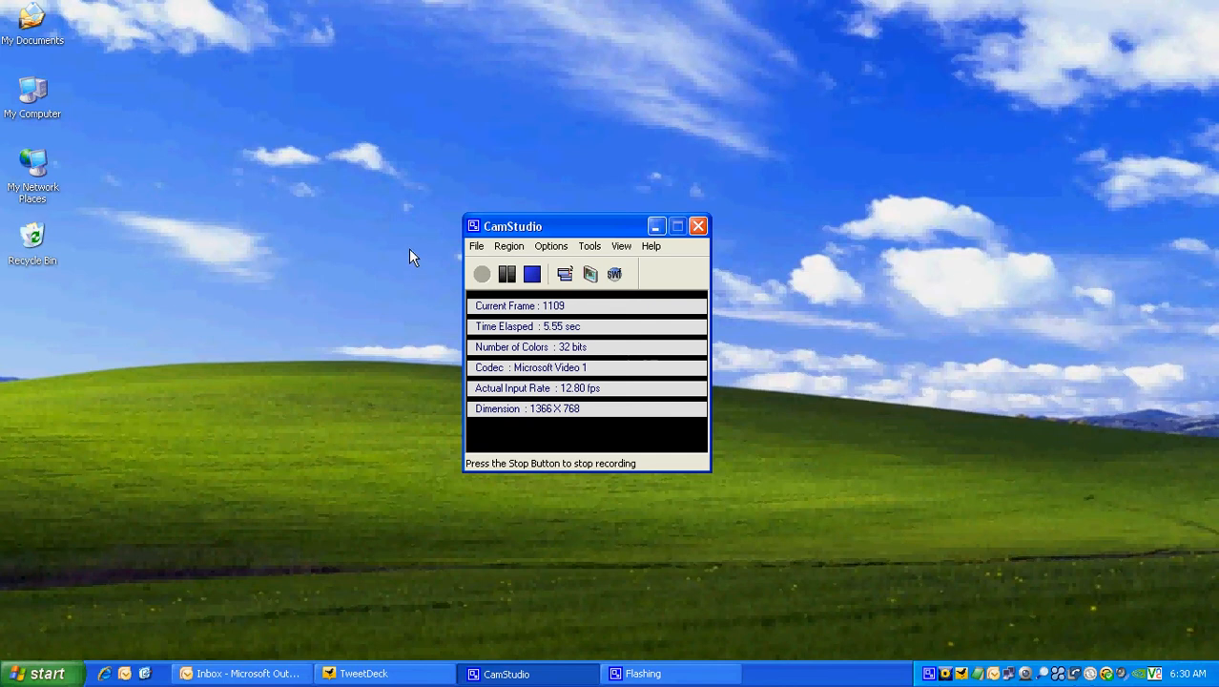
- Open the Start menu and expand the All Programs list
{"action": "left_click", "coordinate": [43, 672]}
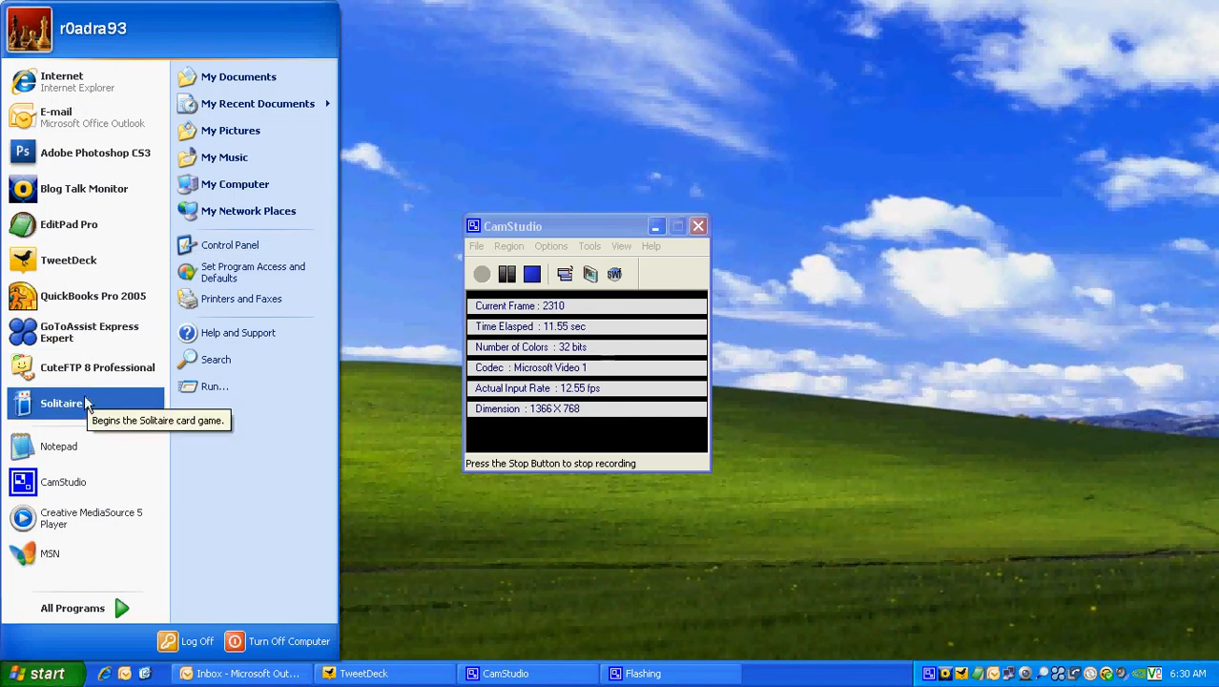
{"action": "mouse_move", "coordinate": [97, 372]}
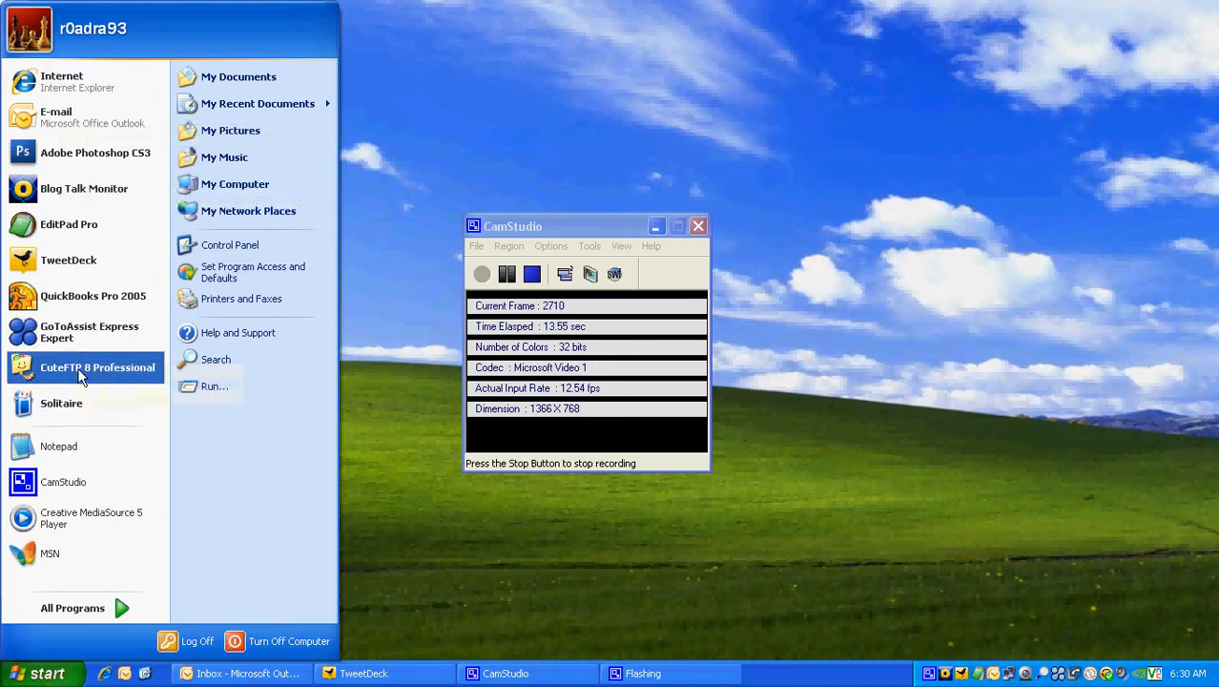
{"action": "mouse_move", "coordinate": [76, 331]}
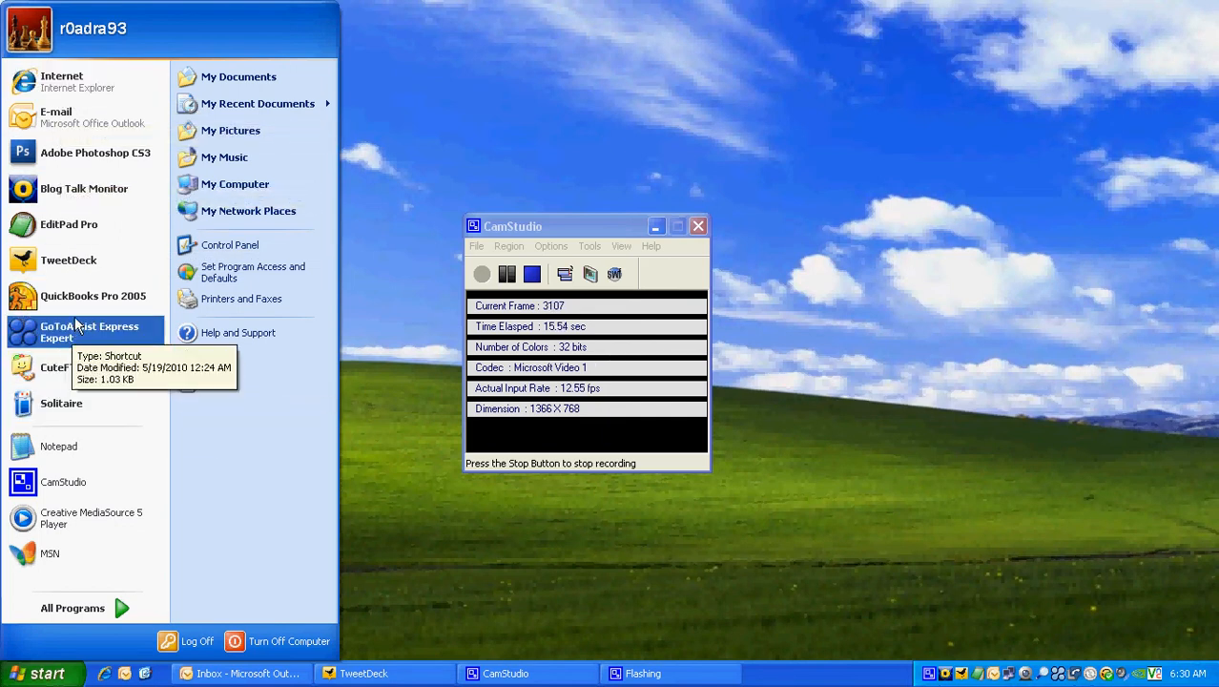
{"action": "mouse_move", "coordinate": [93, 296]}
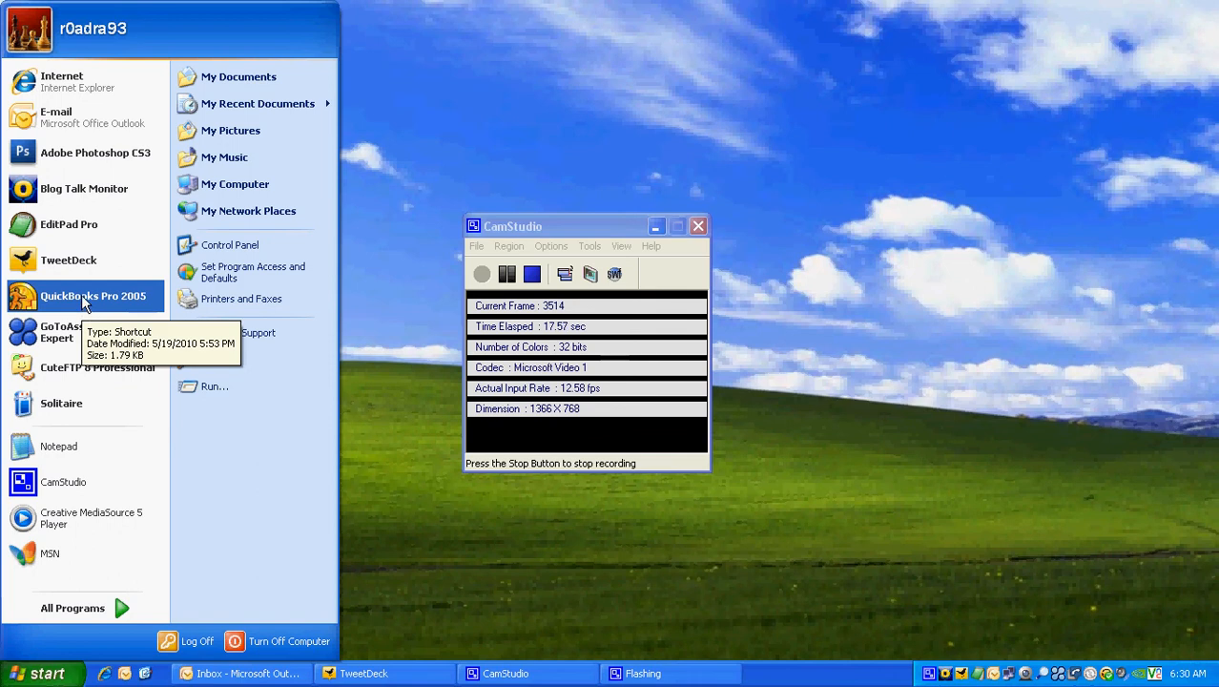
{"action": "mouse_move", "coordinate": [86, 153]}
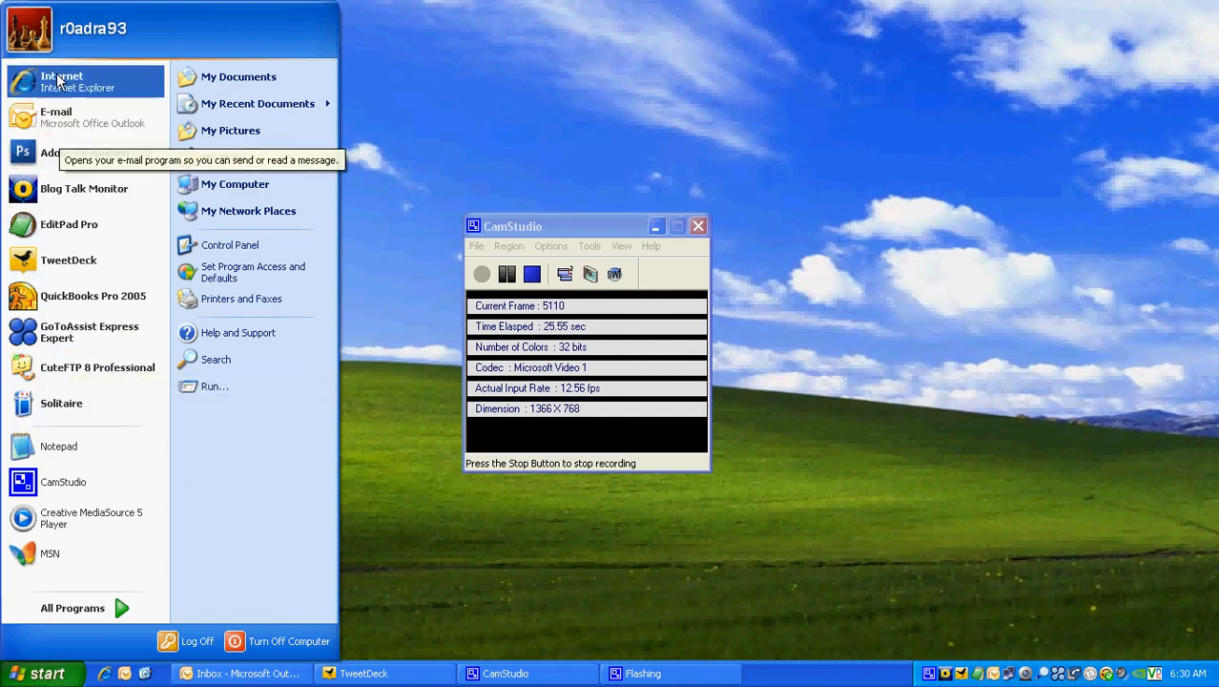
{"action": "mouse_move", "coordinate": [68, 230]}
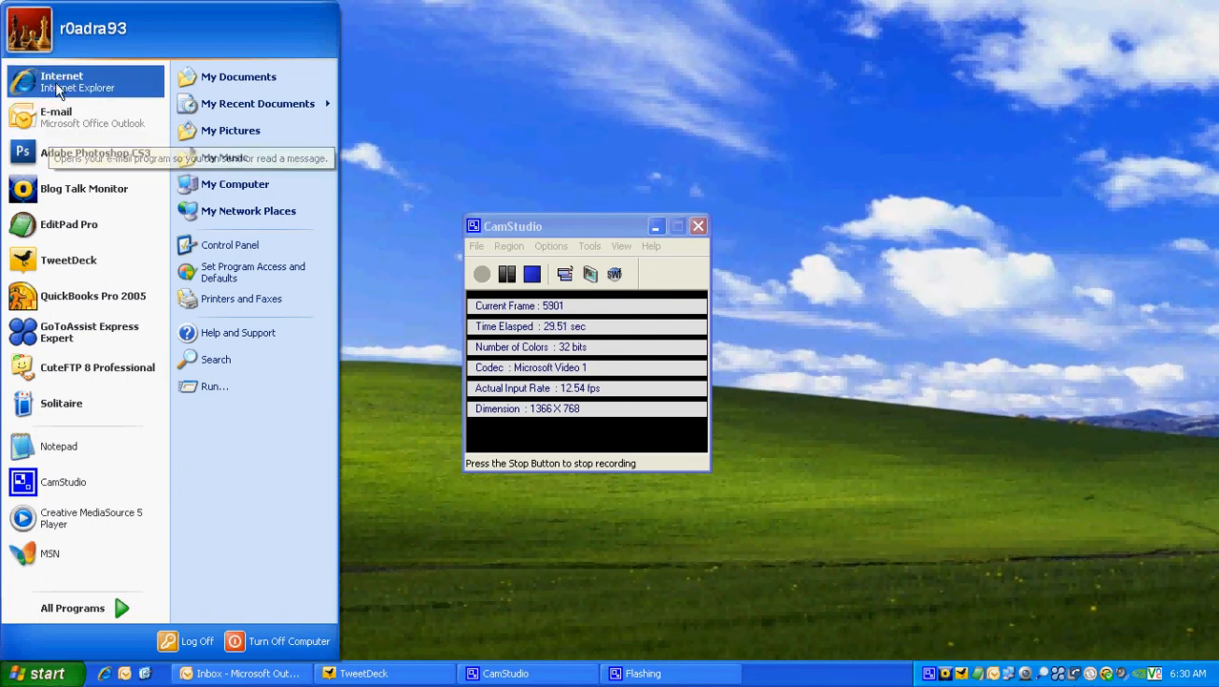
{"action": "mouse_move", "coordinate": [62, 88]}
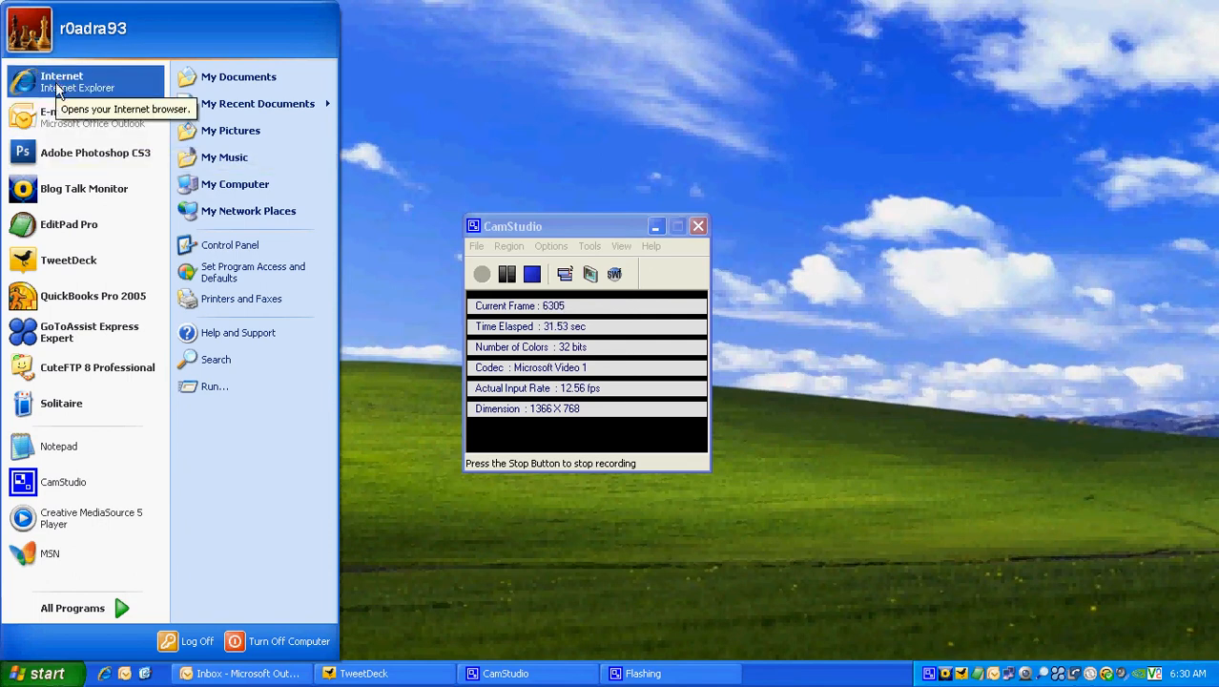
{"action": "mouse_move", "coordinate": [86, 367]}
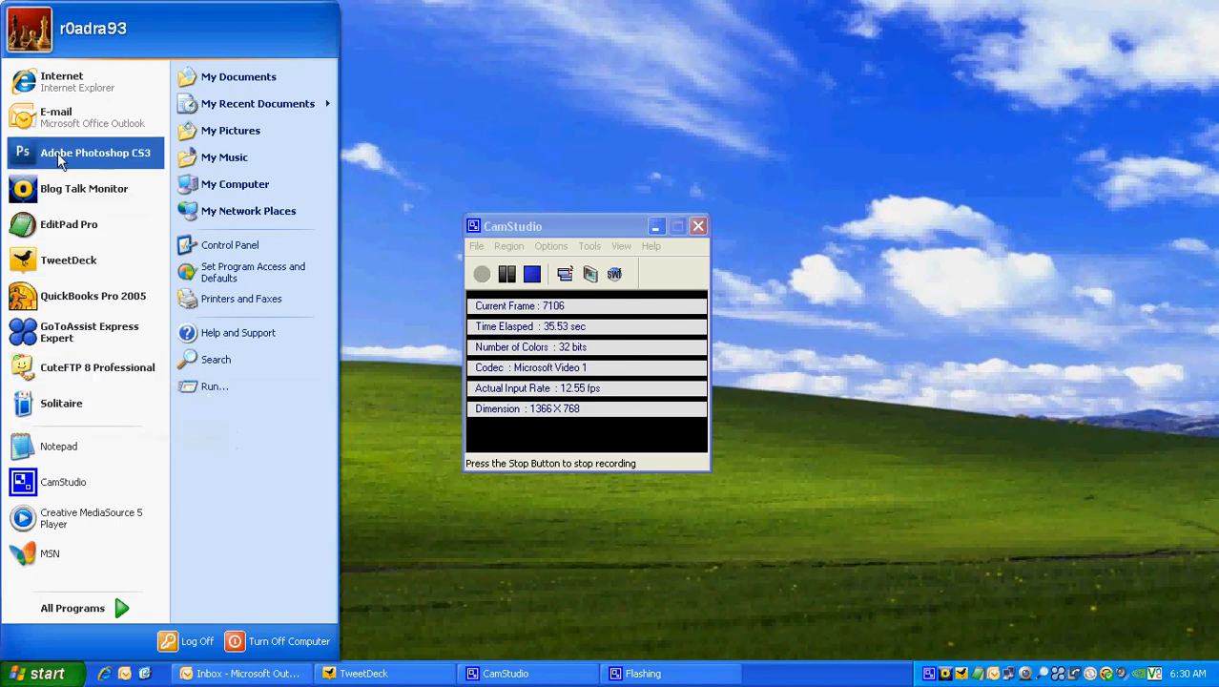
{"action": "mouse_move", "coordinate": [55, 110]}
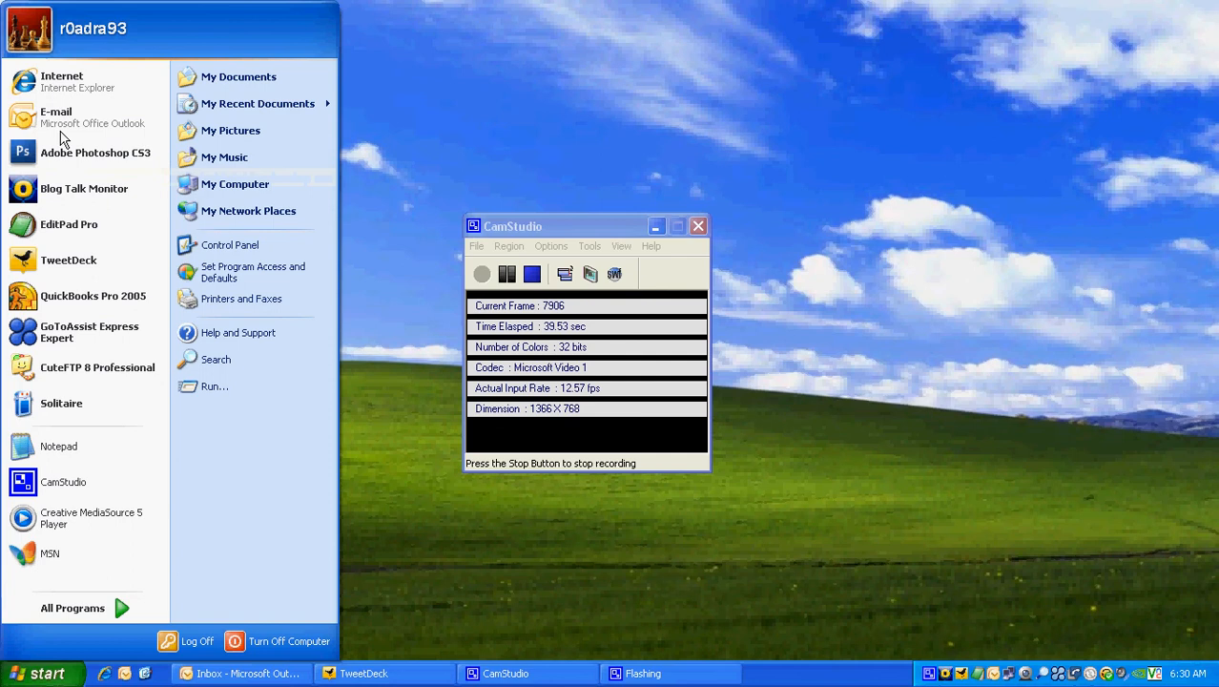
{"action": "mouse_move", "coordinate": [62, 403]}
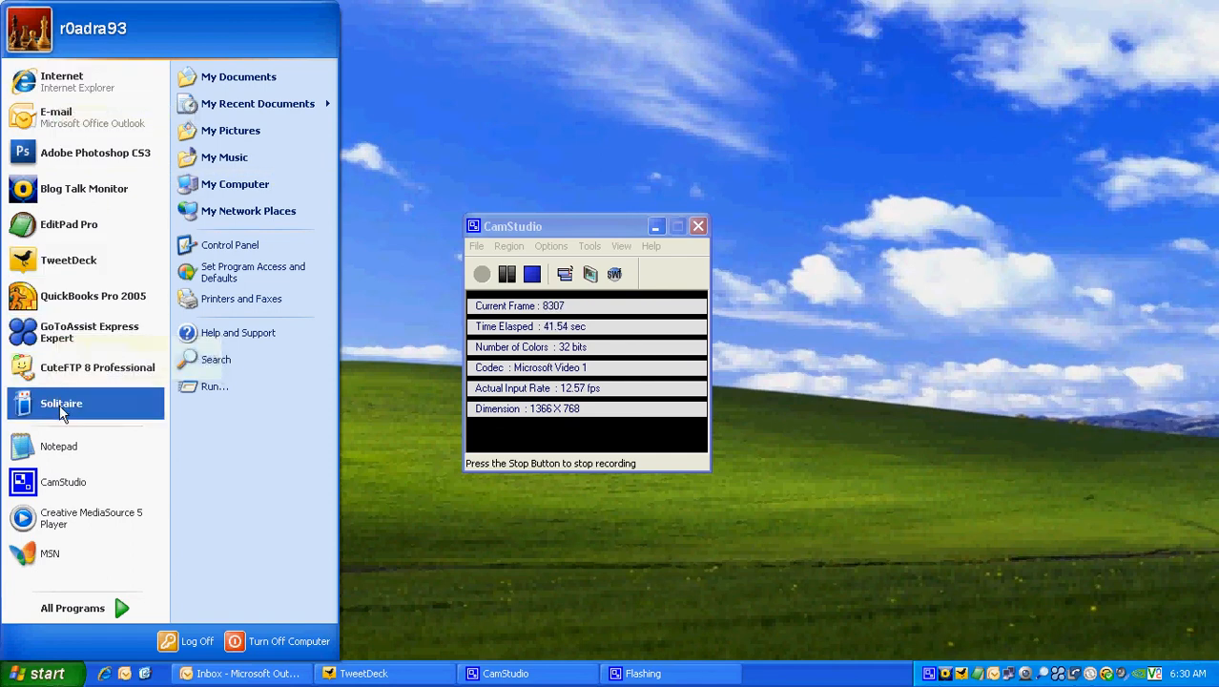
{"action": "mouse_move", "coordinate": [77, 382]}
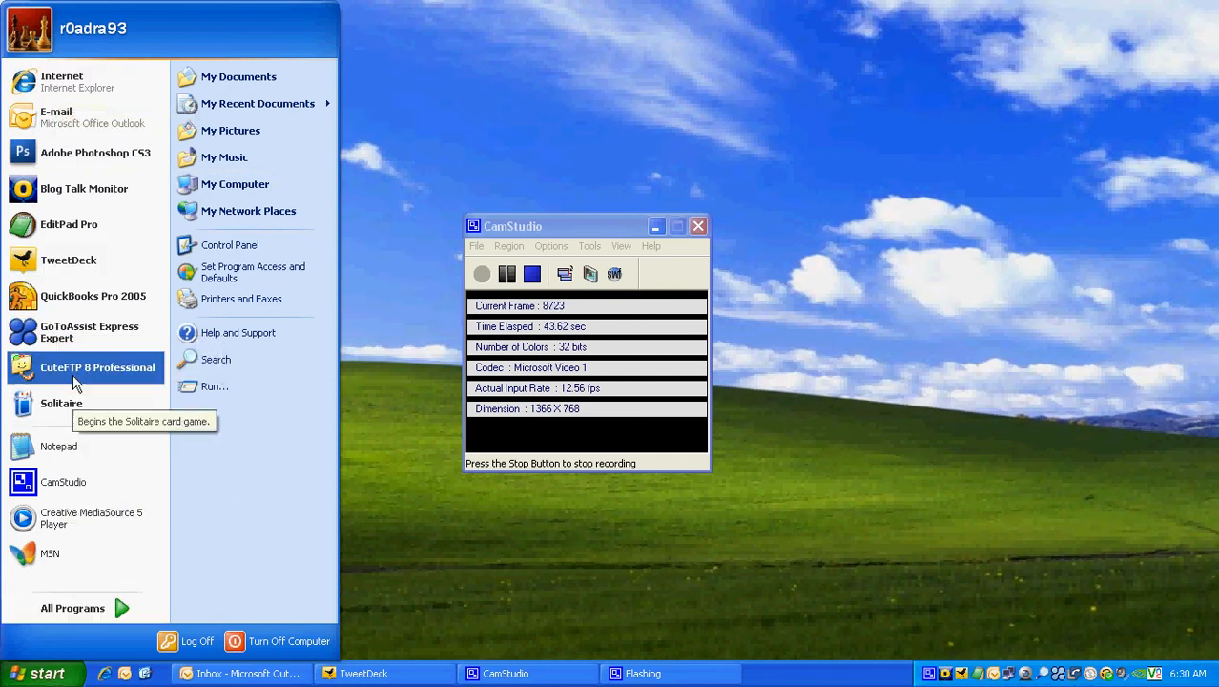
{"action": "mouse_move", "coordinate": [76, 438]}
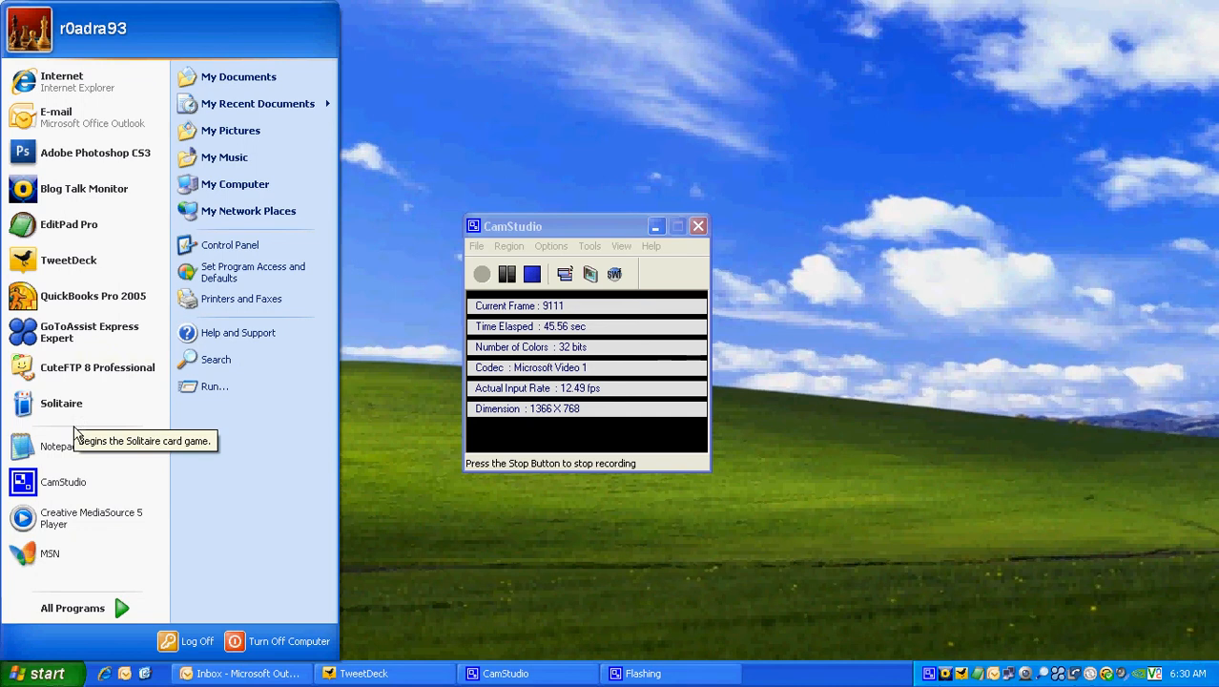
{"action": "left_click", "coordinate": [73, 608]}
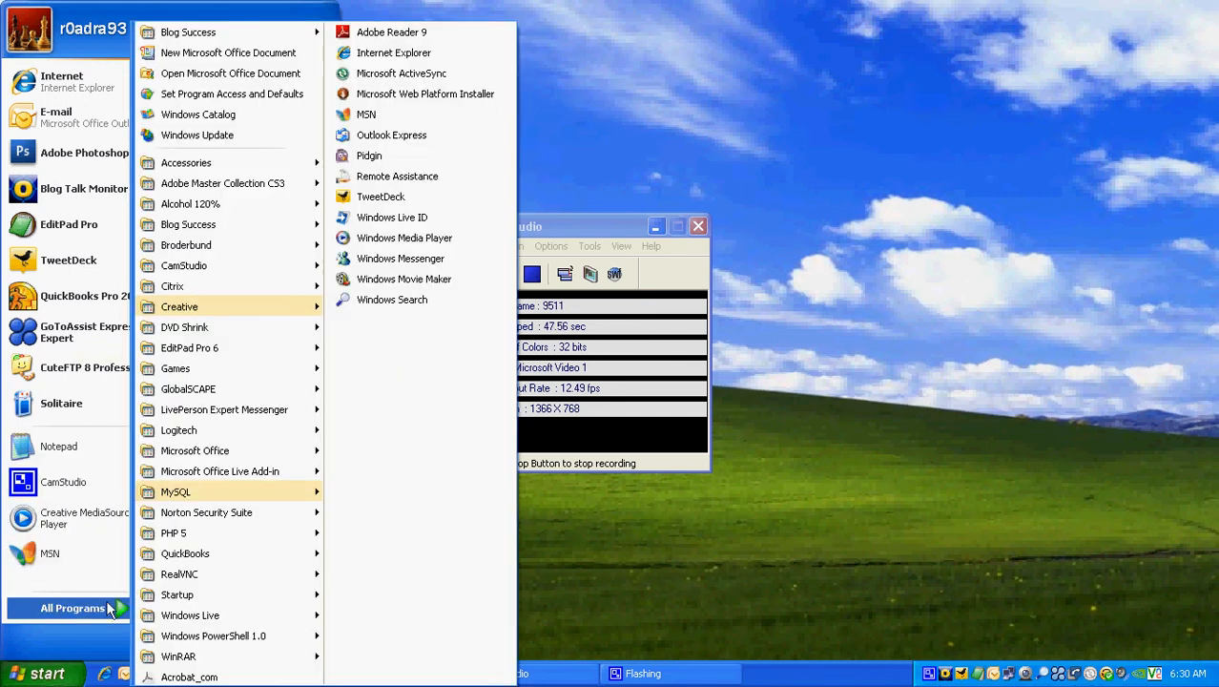
{"action": "mouse_move", "coordinate": [252, 370]}
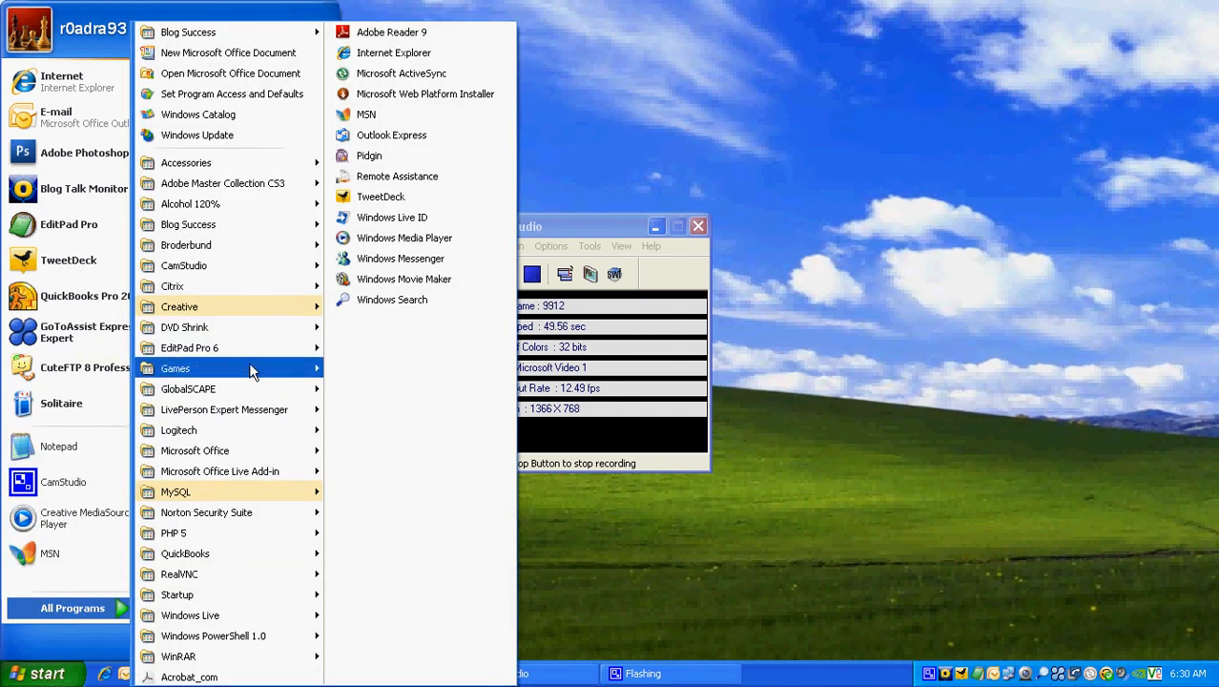
{"action": "mouse_move", "coordinate": [251, 369]}
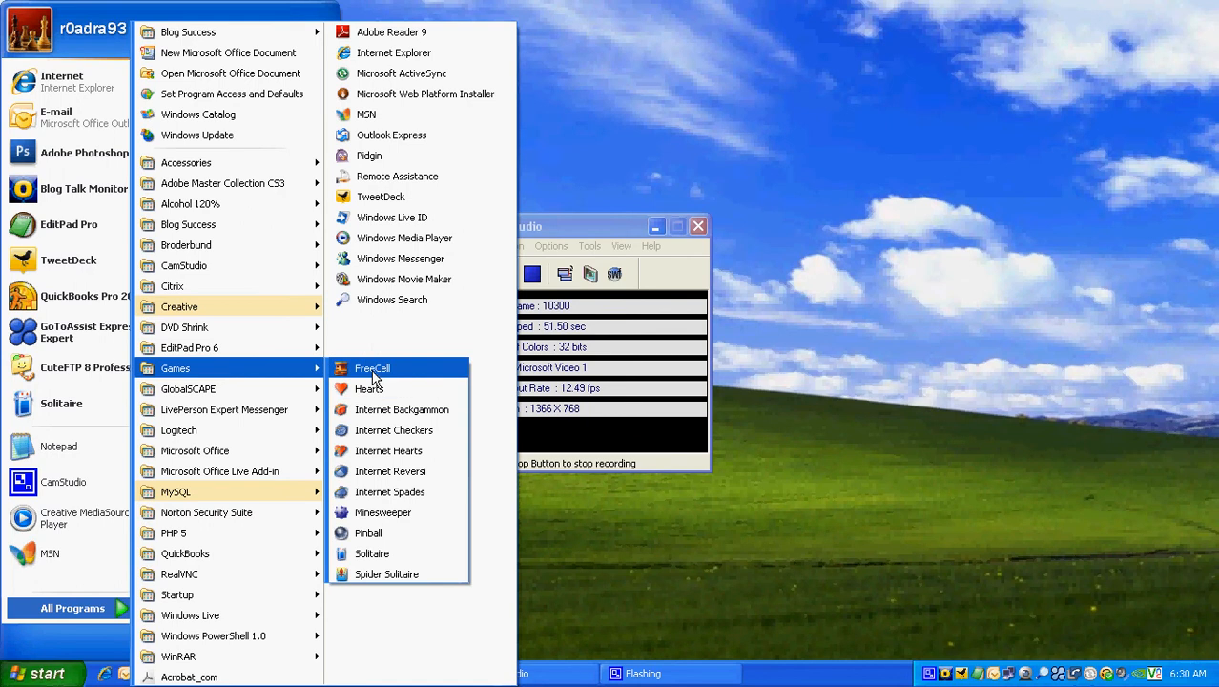
- Pin FreeCell from the Games folder to the Start menu
{"action": "right_click", "coordinate": [372, 368]}
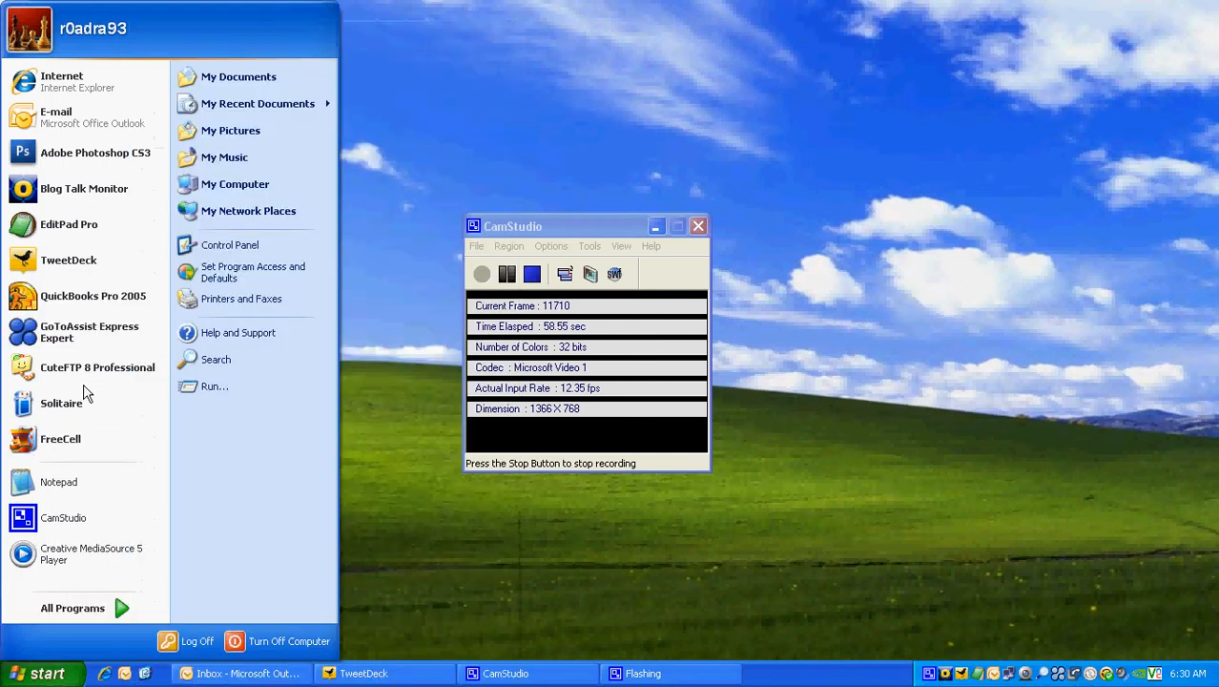
{"action": "mouse_move", "coordinate": [66, 448]}
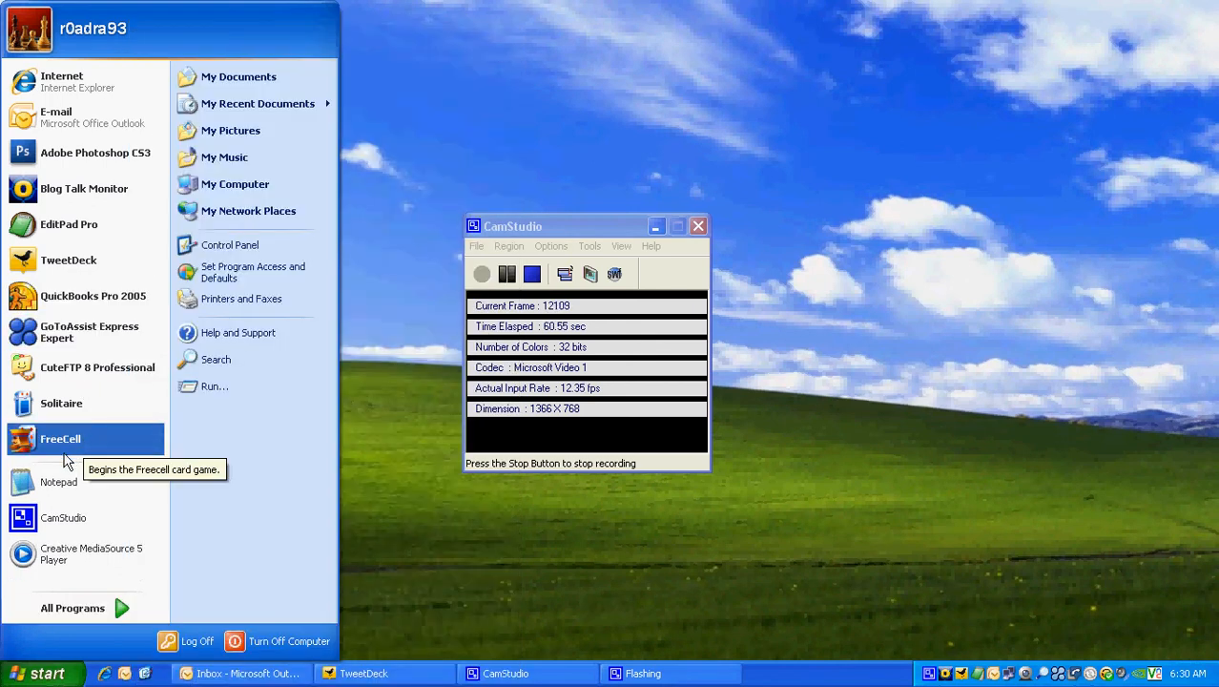
{"action": "mouse_move", "coordinate": [61, 402]}
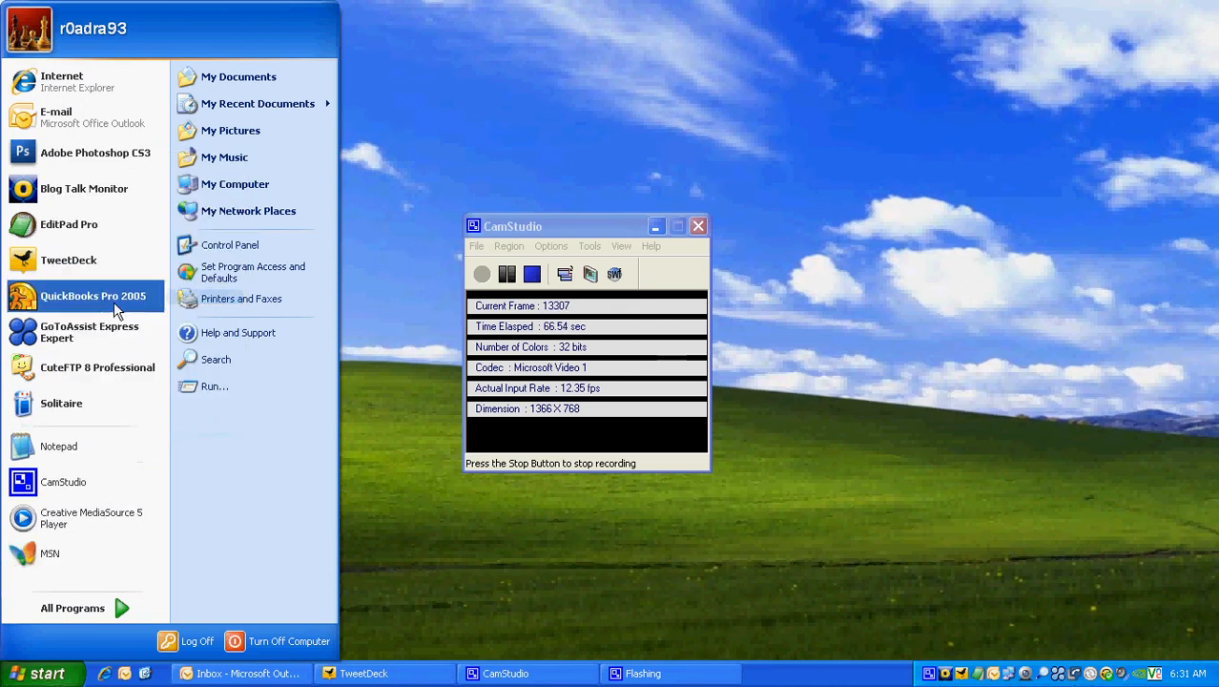
{"action": "mouse_move", "coordinate": [61, 403]}
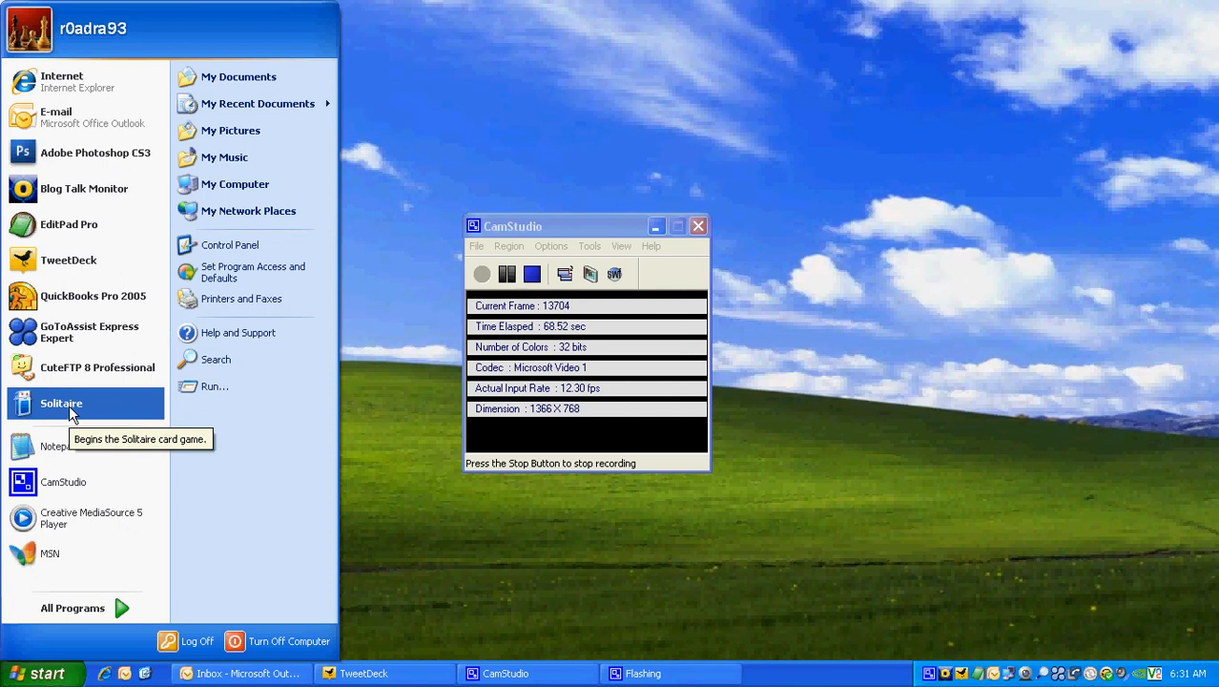
- Unpin Solitaire from the Start menu's pinned programs
{"action": "right_click", "coordinate": [61, 402]}
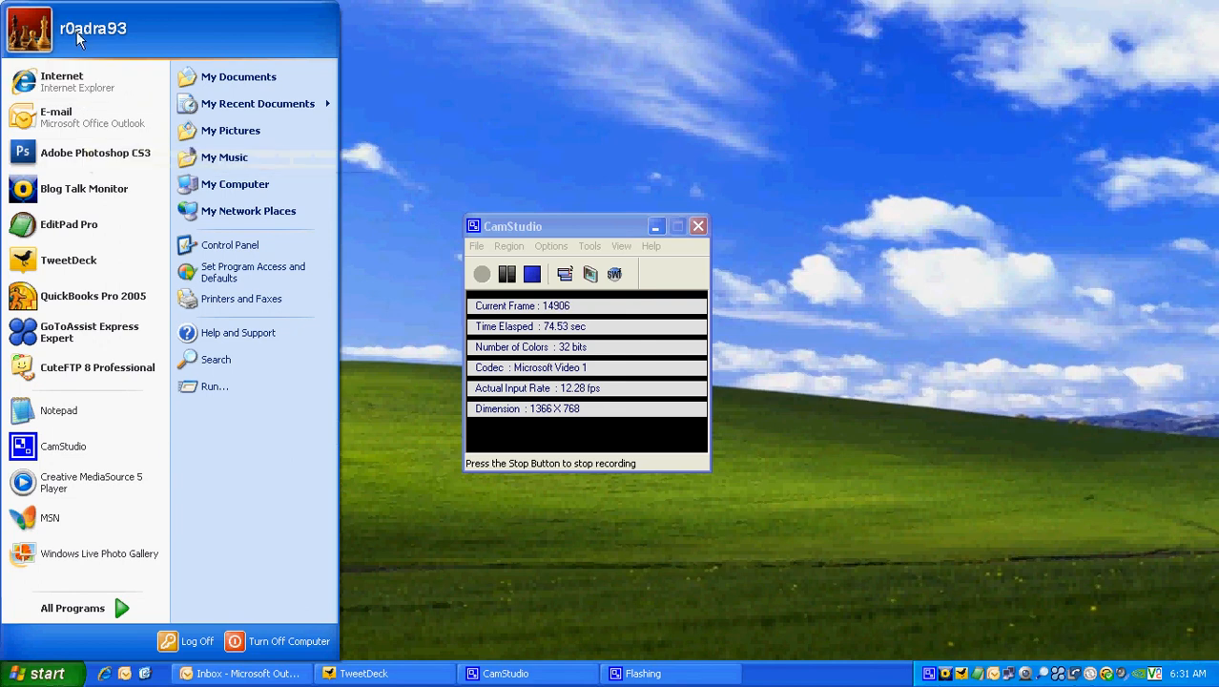
{"action": "mouse_move", "coordinate": [93, 296]}
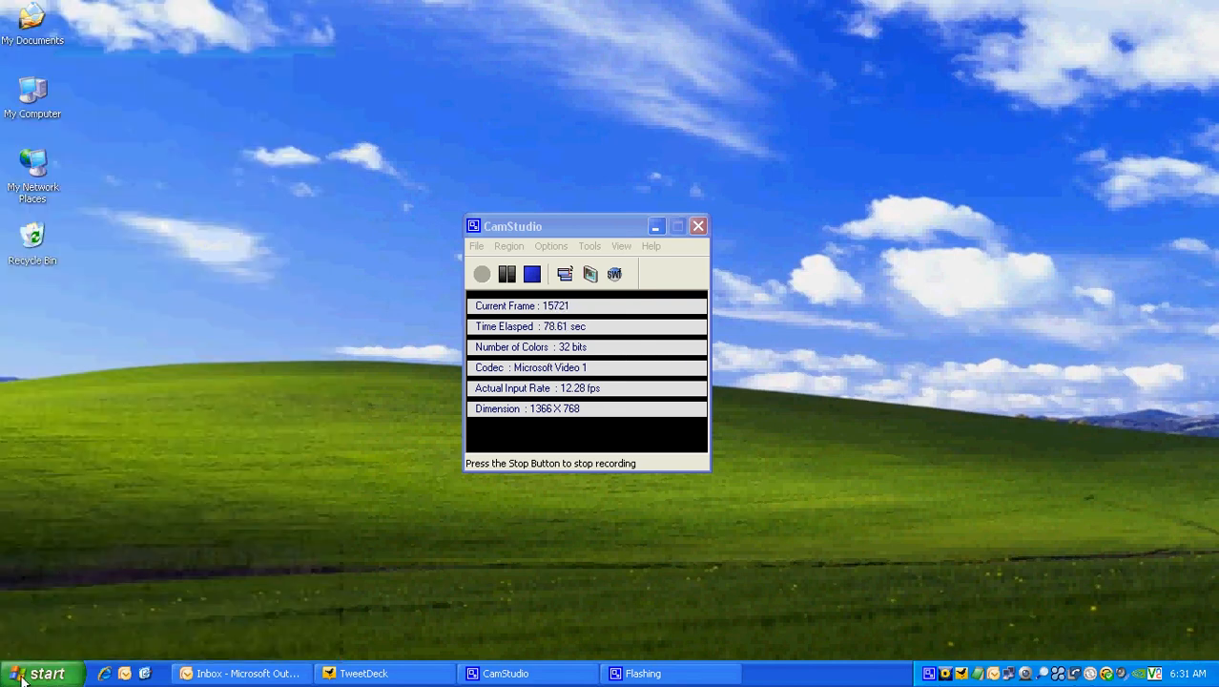
{"action": "mouse_move", "coordinate": [61, 577]}
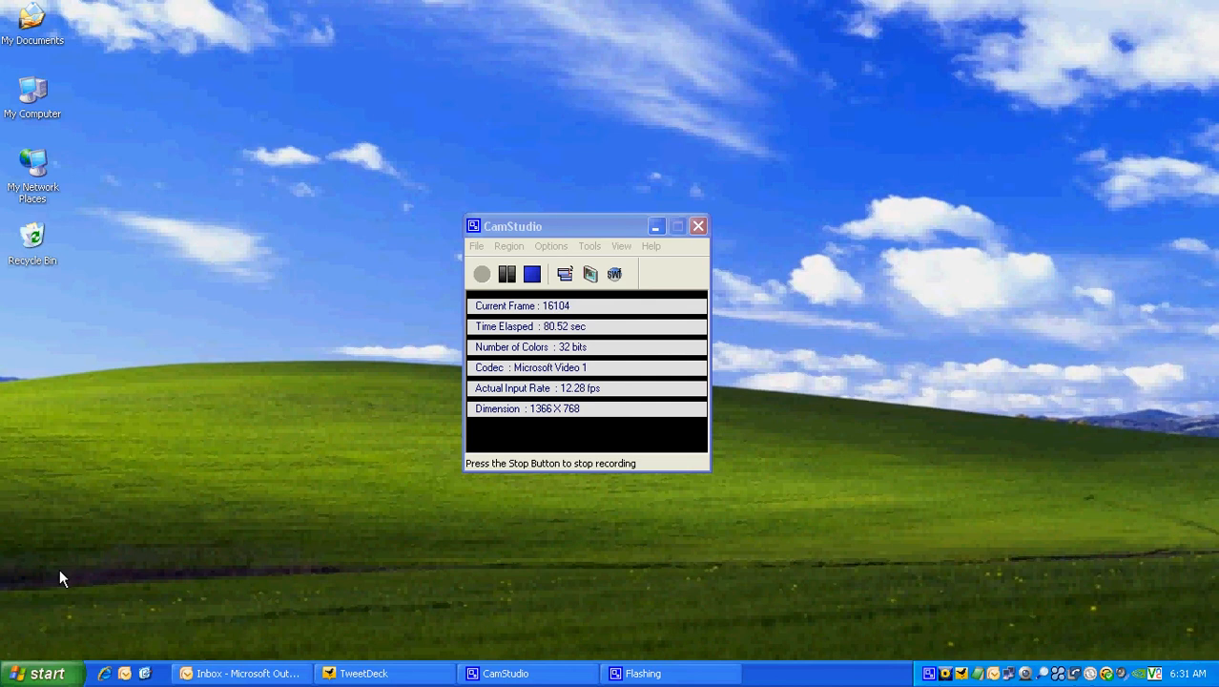